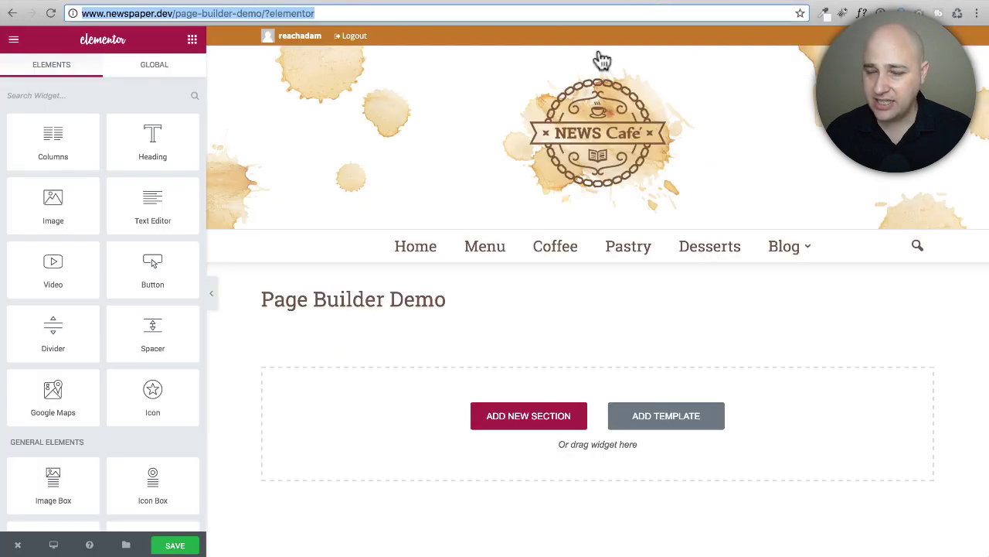
pyautogui.moveTo(518, 323)
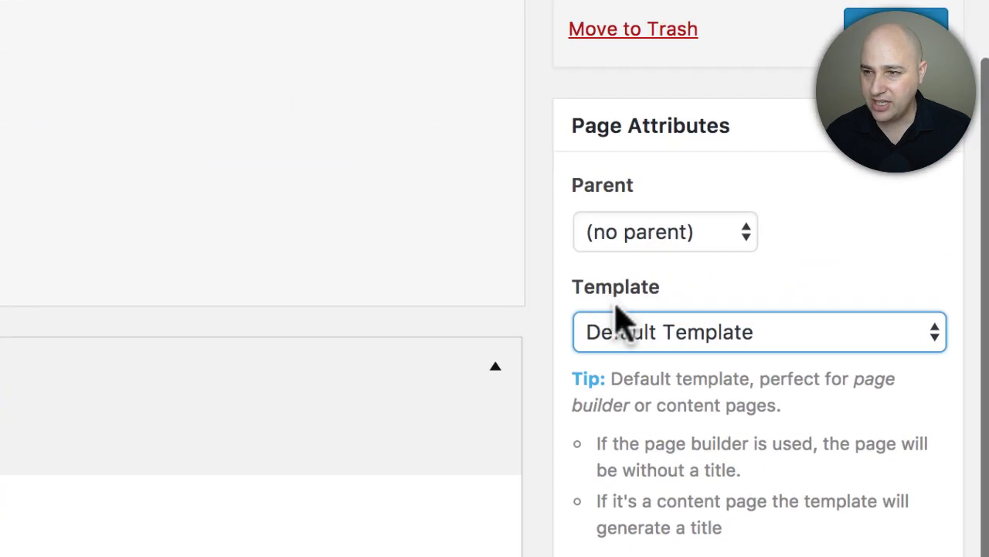
# Switch the page's template from default to FW Fullwidth in Page Attributes
pyautogui.click(758, 331)
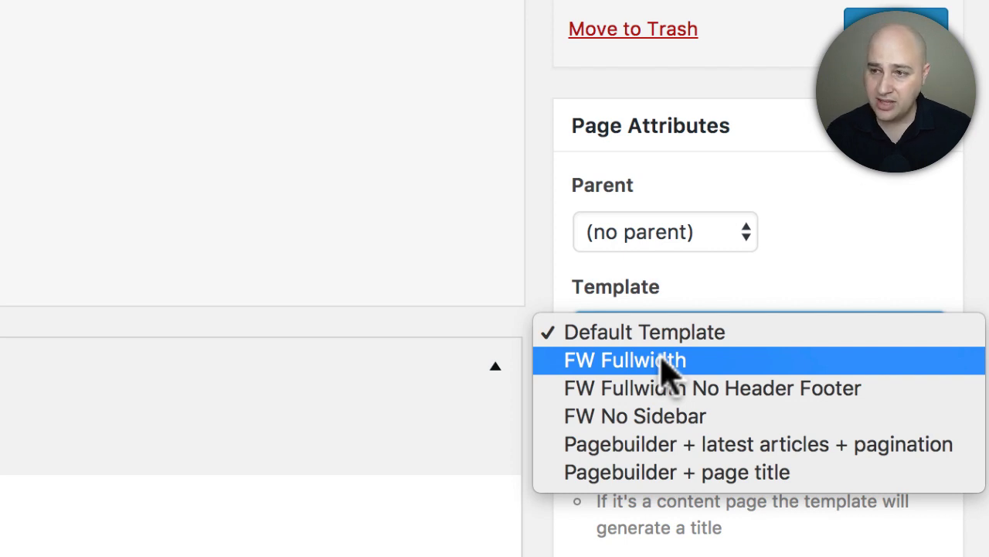
pyautogui.moveTo(681, 387)
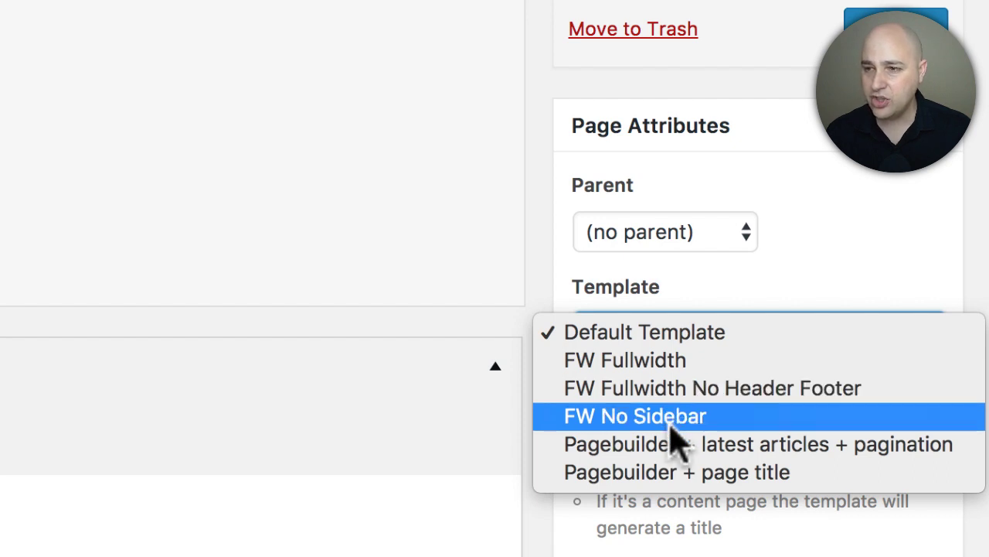
pyautogui.moveTo(688, 348)
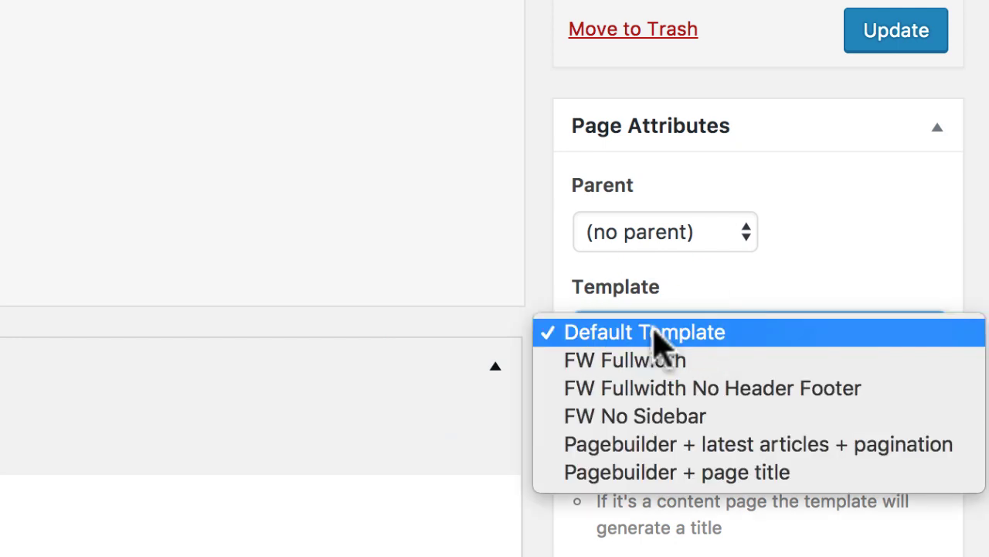
pyautogui.click(625, 359)
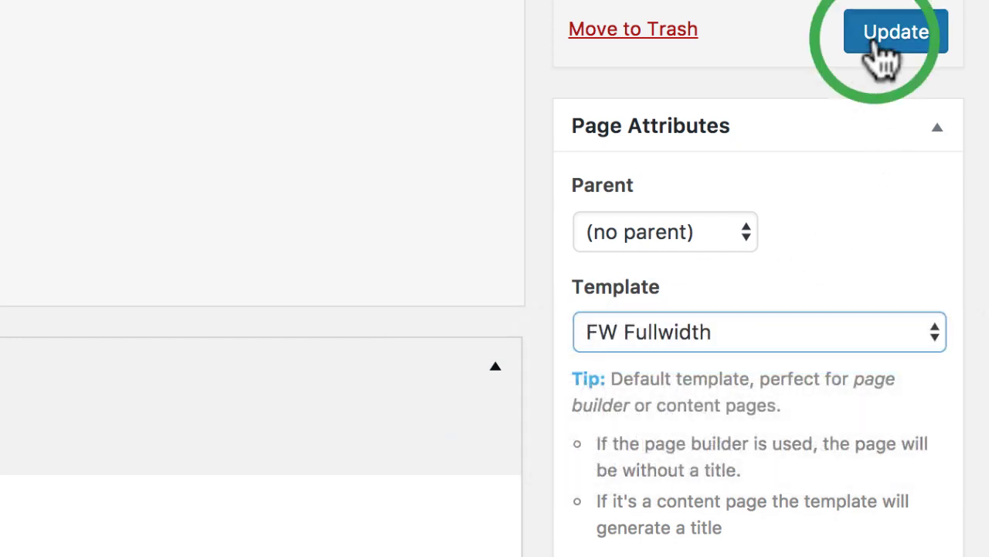
# Update the page, view it live, then reopen it in the Elementor editor
pyautogui.click(897, 31)
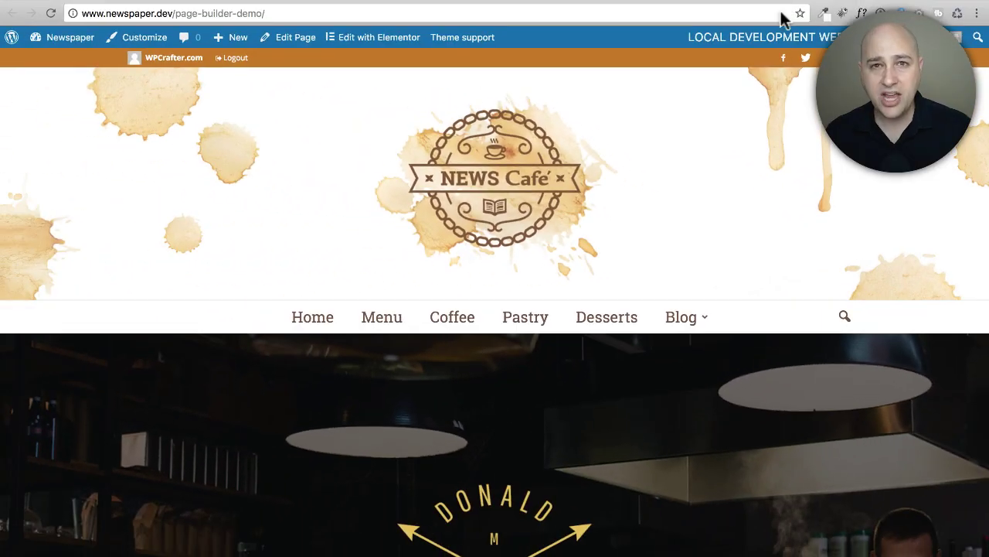
pyautogui.scroll(-3)
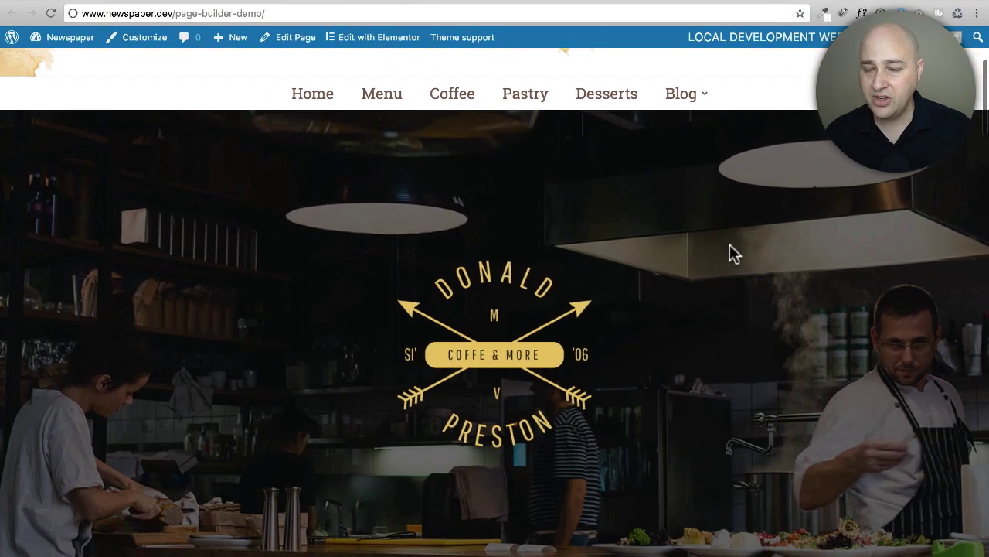
pyautogui.scroll(-3)
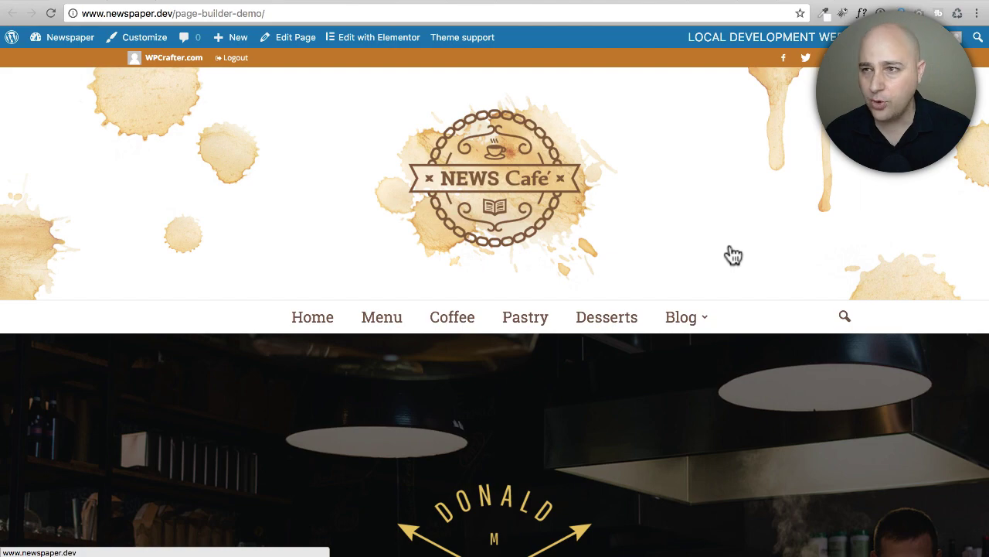
pyautogui.click(380, 37)
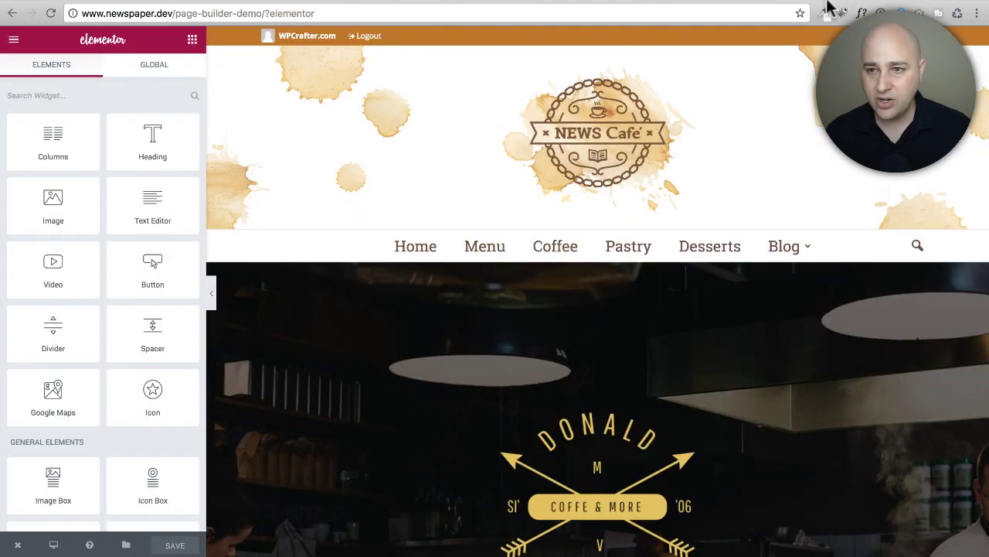
pyautogui.scroll(-3)
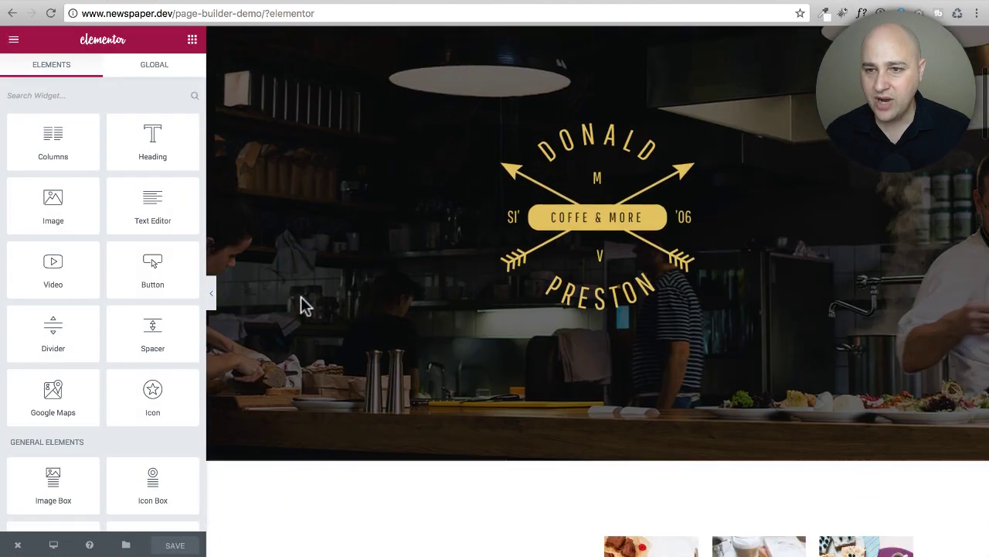